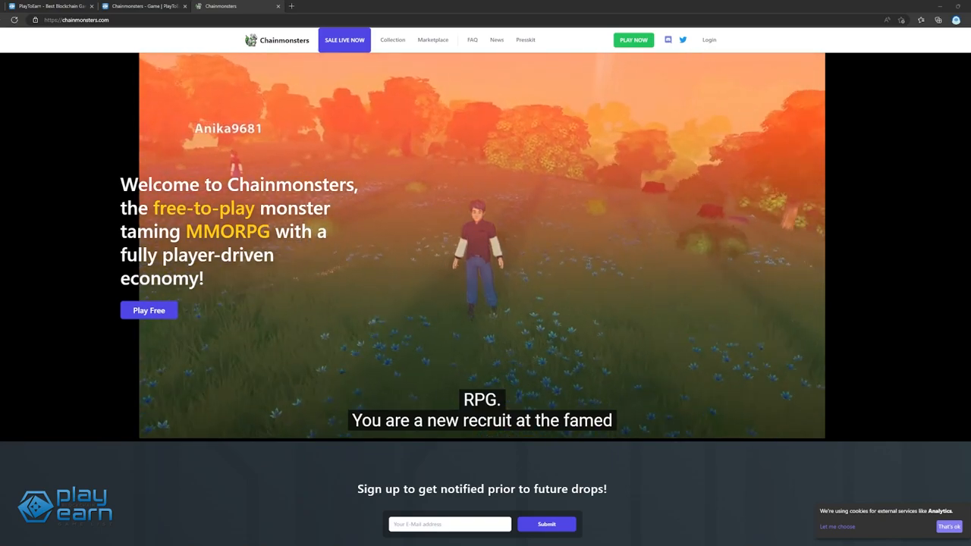
- Open stormrite.com from the Stormrite game profile's website icon
scroll(down, 3)
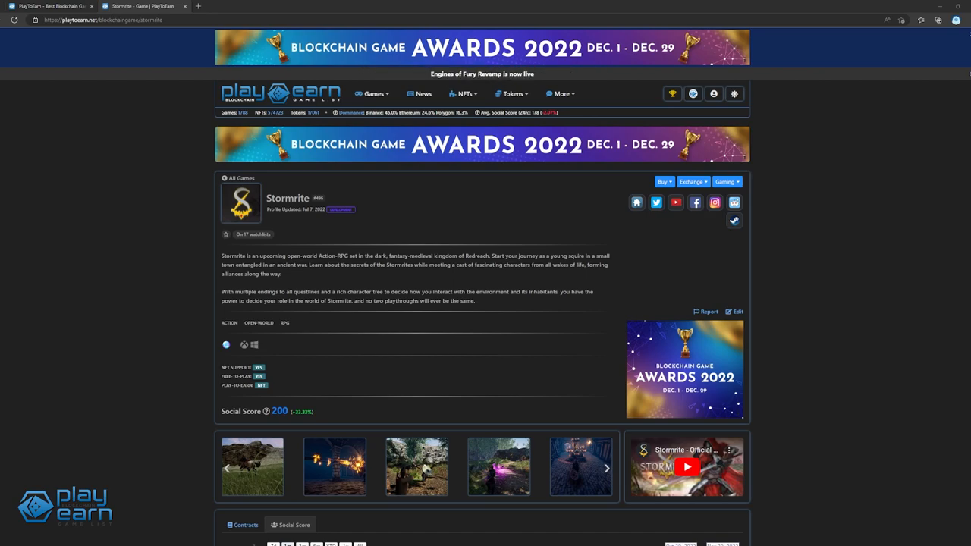
click(637, 202)
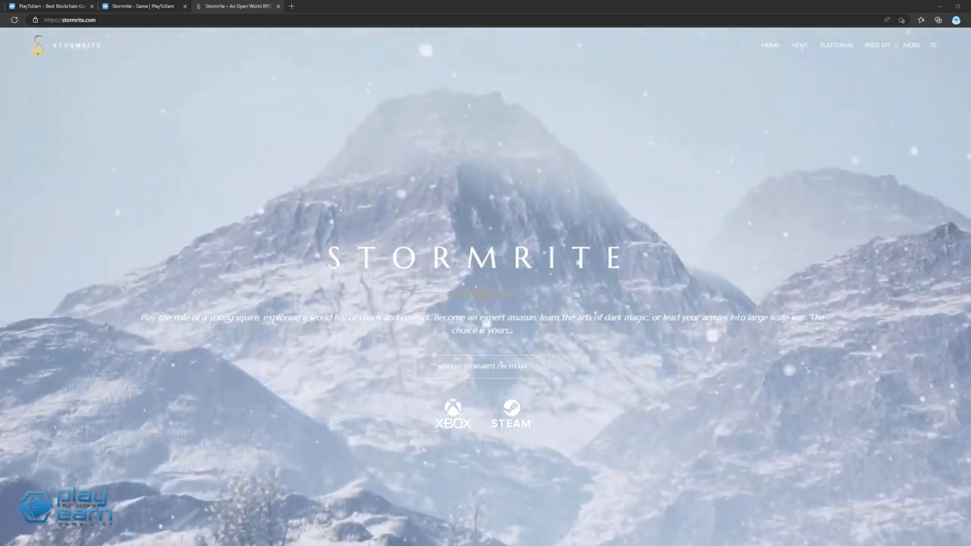
scroll(down, 3)
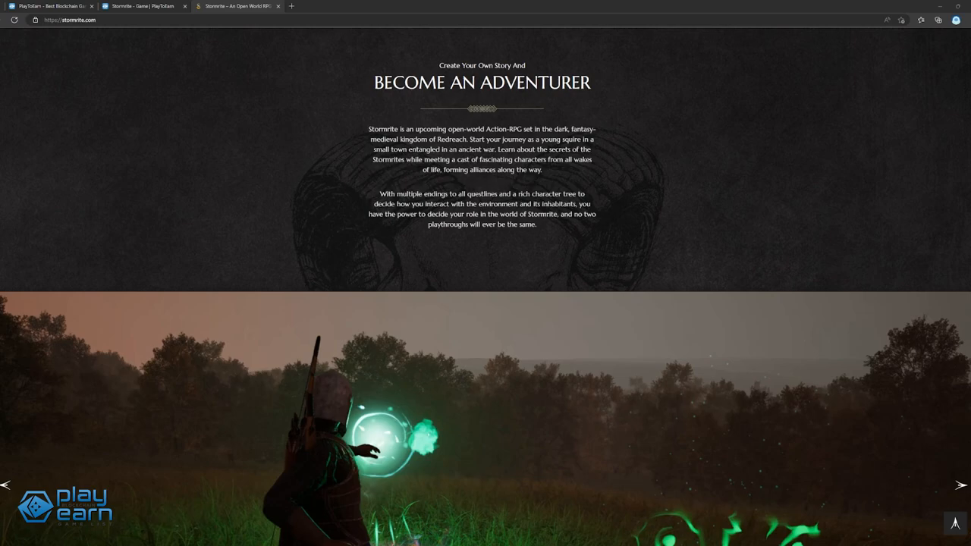
scroll(down, 3)
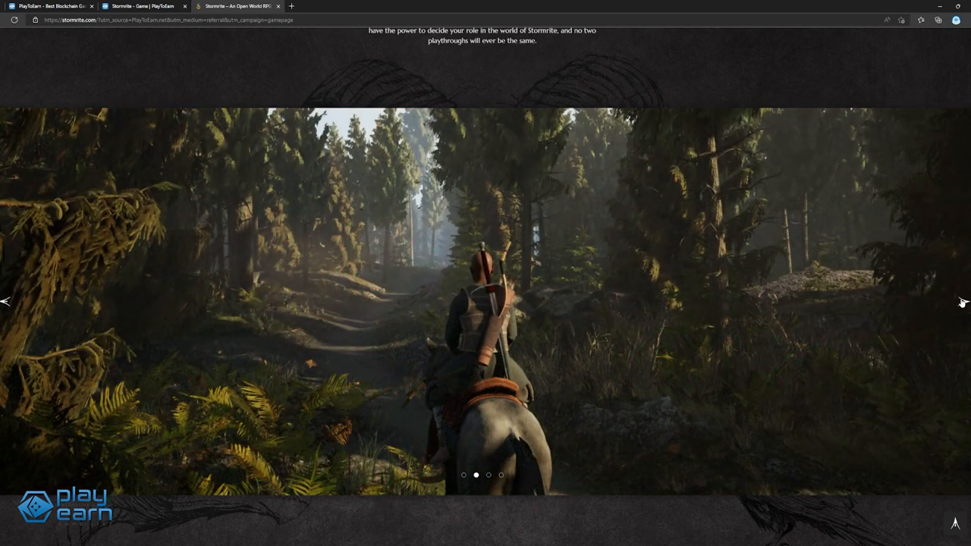
scroll(down, 3)
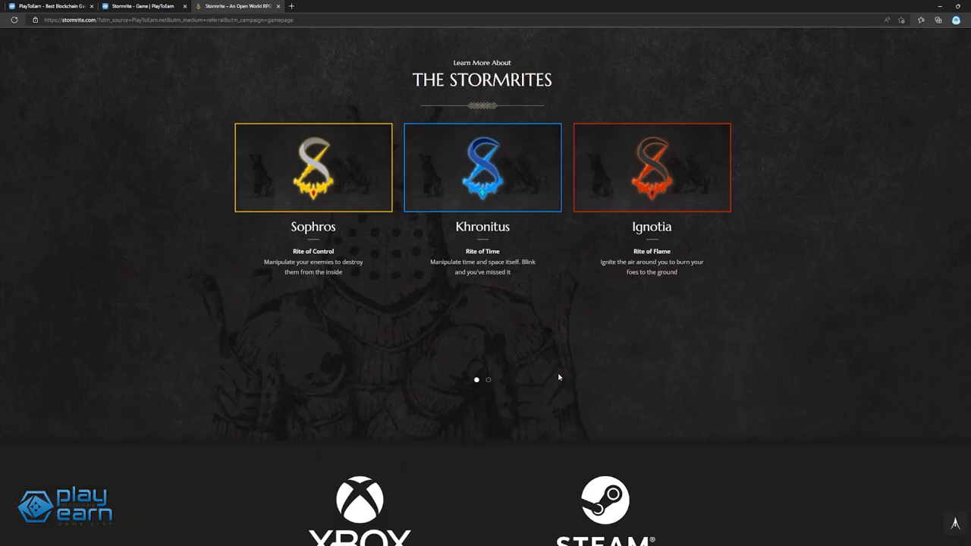
mouse_move(420, 315)
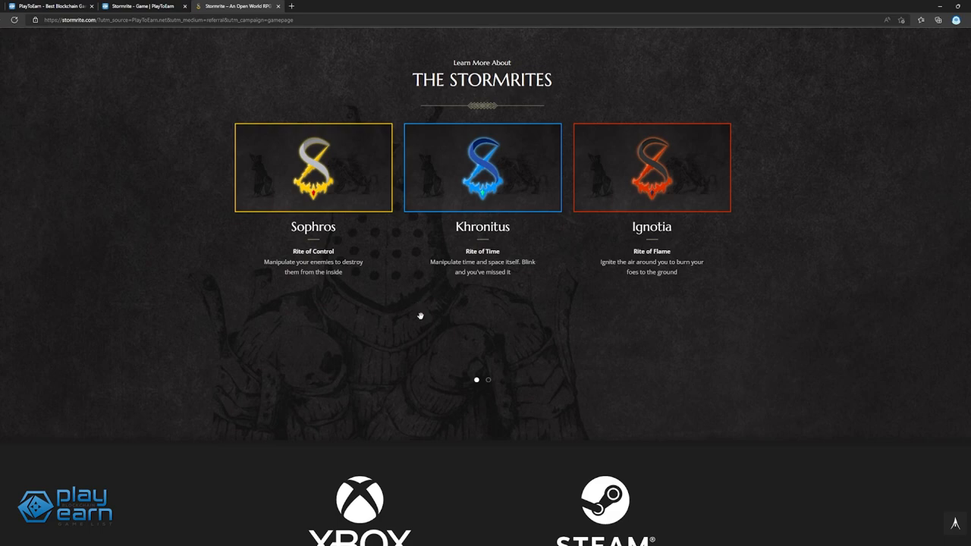
mouse_move(661, 206)
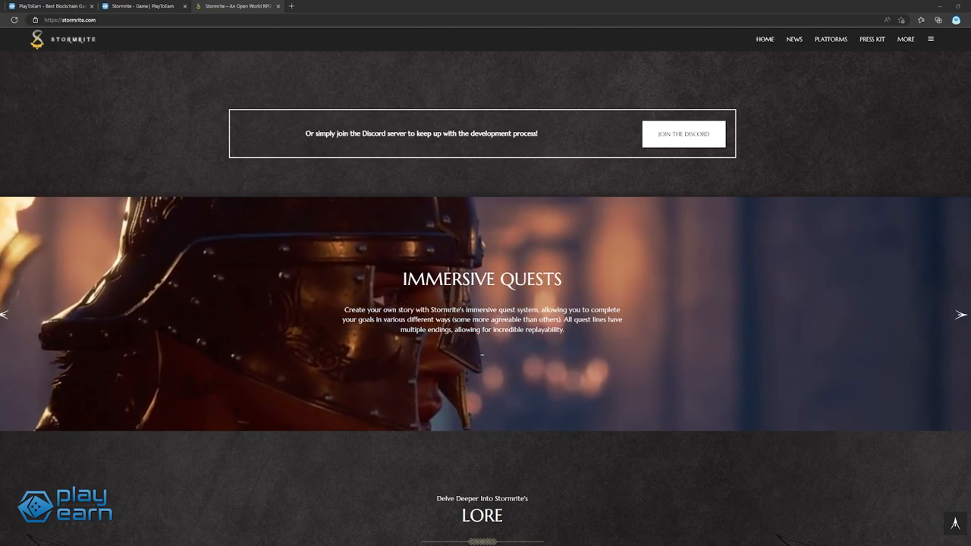
- Cycle Stormrite's carousel through Fully Open World, Immersive Quests and Unique Magic Combat
click(960, 315)
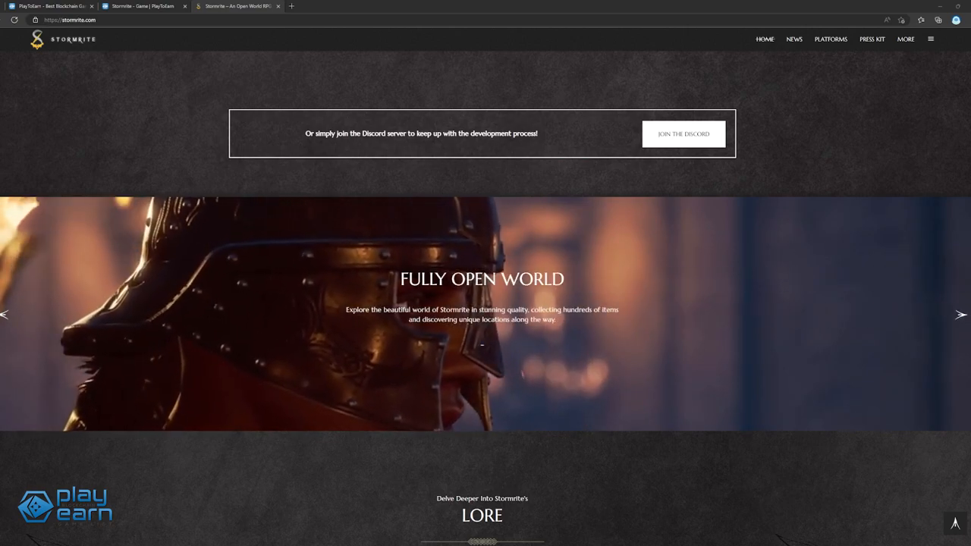
click(960, 314)
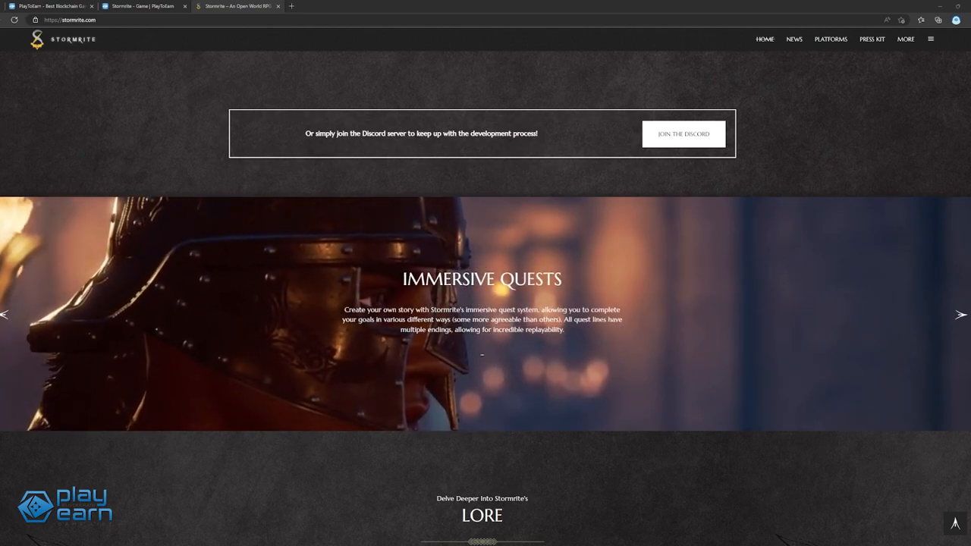
click(961, 315)
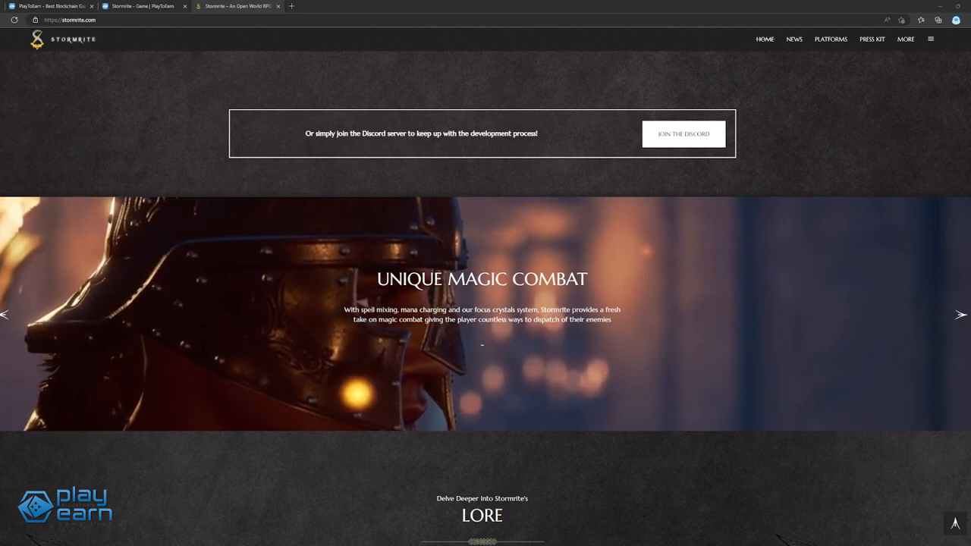
click(961, 314)
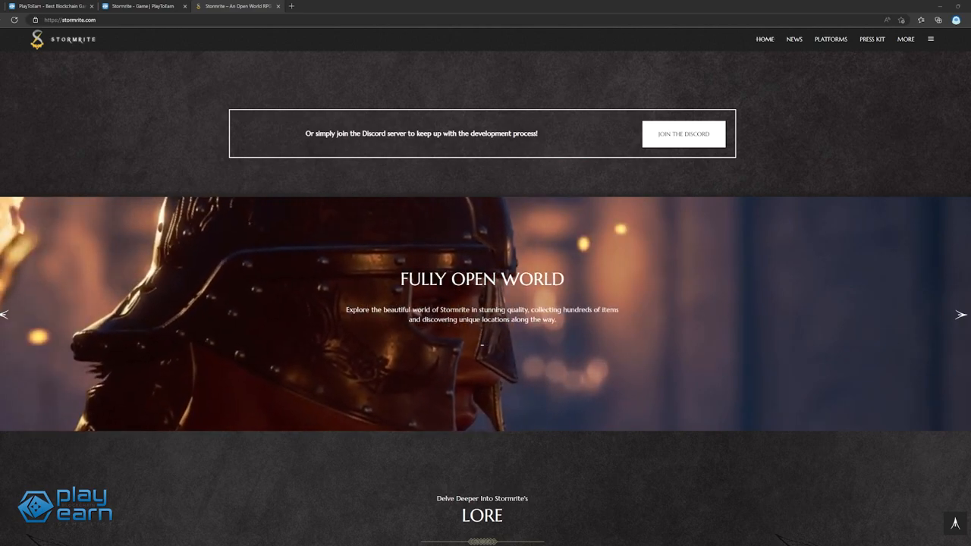
scroll(down, 3)
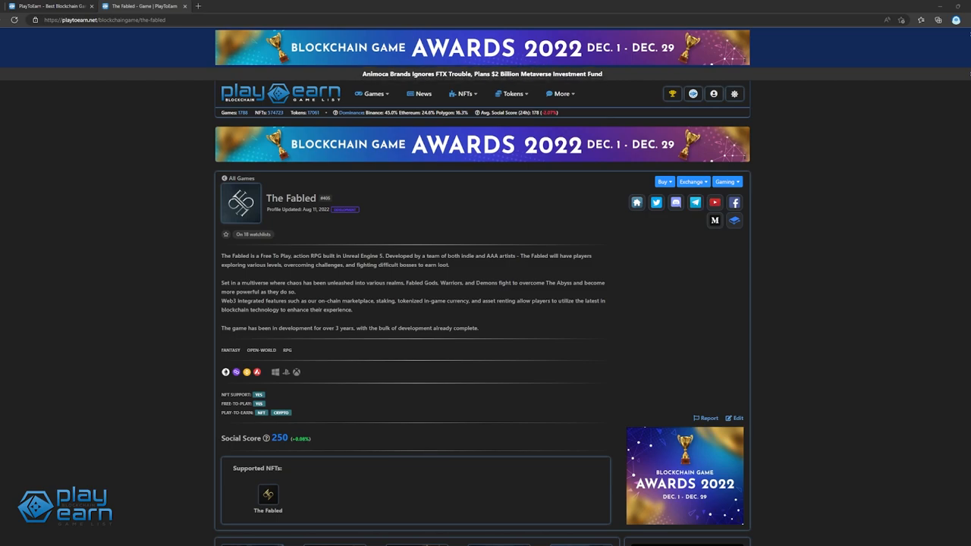
- Open thefabled.xyz from The Fabled's game profile website icon
click(637, 202)
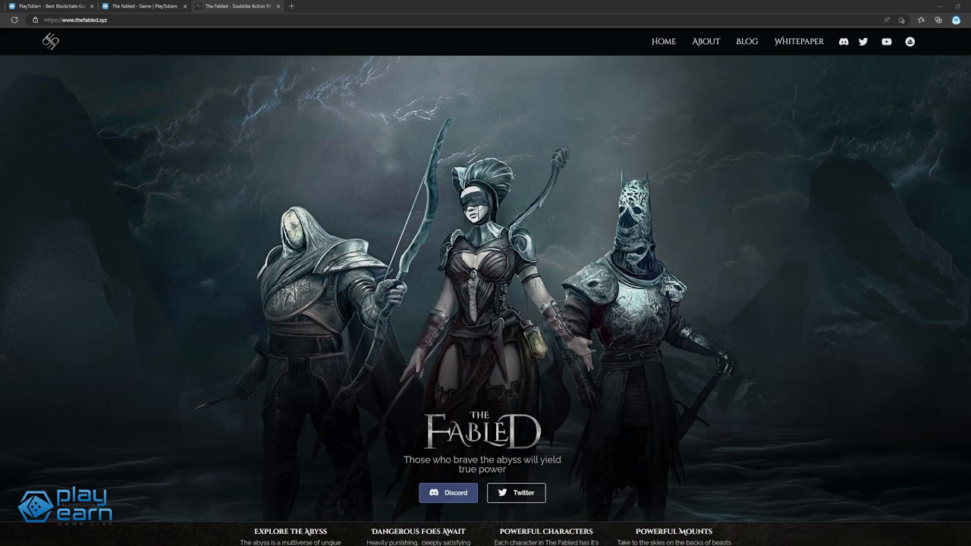
scroll(down, 3)
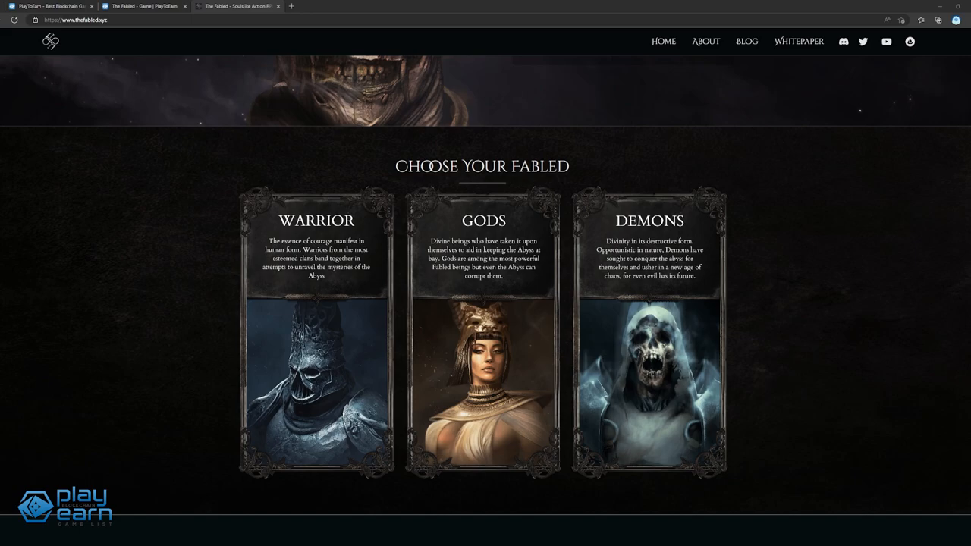
scroll(up, 3)
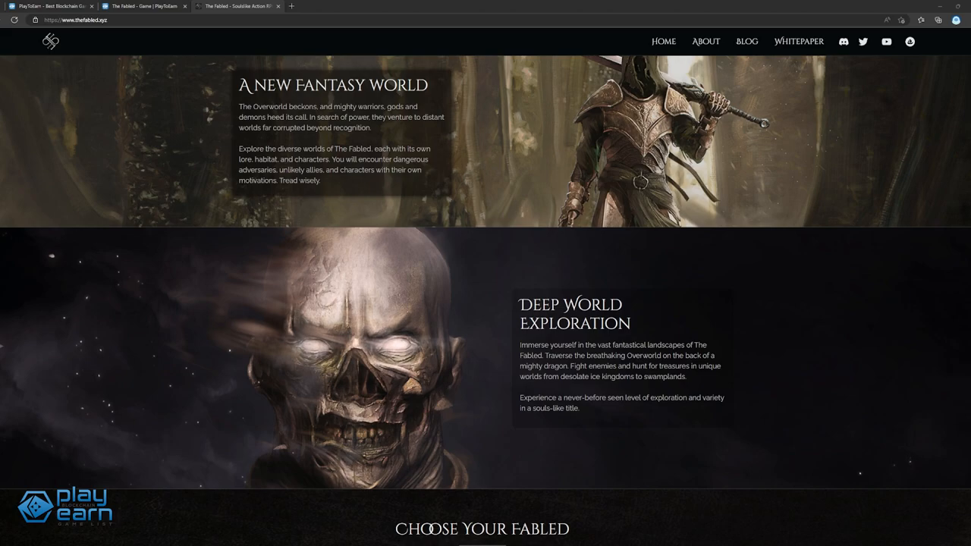
scroll(down, 3)
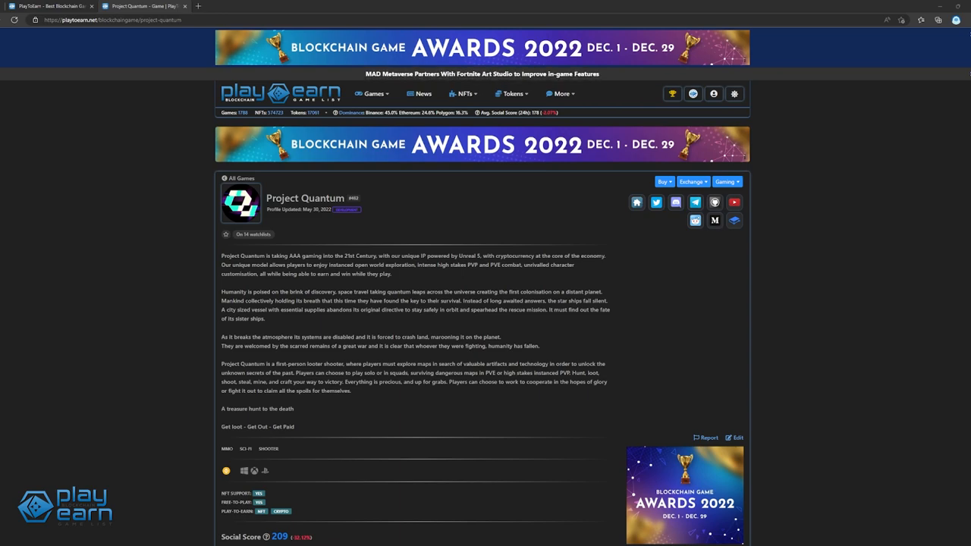
- Open quantumworks.co.uk from the Project Quantum game profile's website icon
click(636, 202)
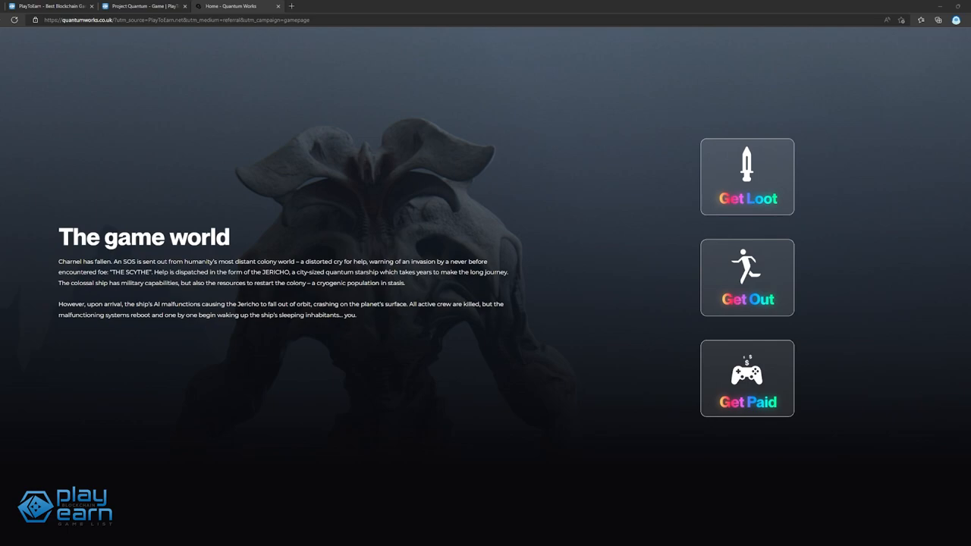
scroll(down, 3)
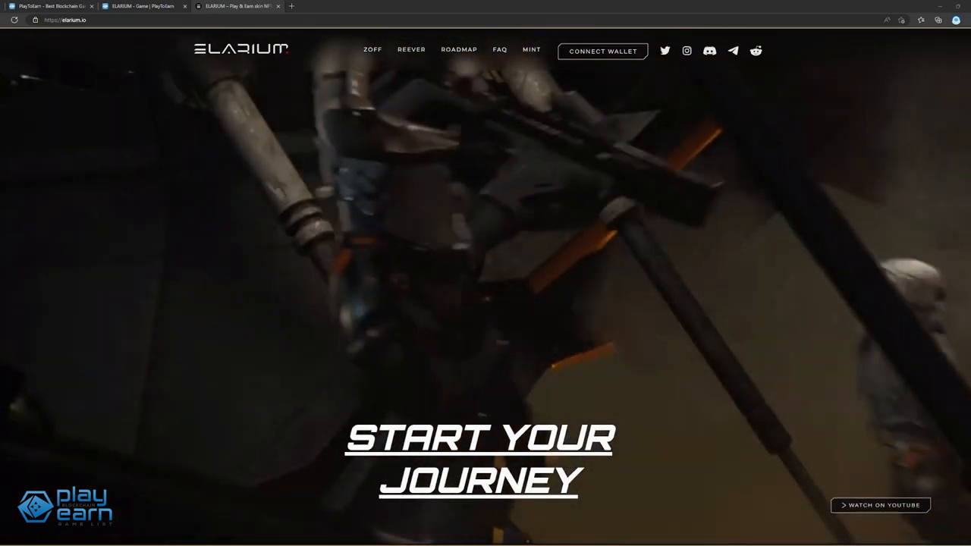
scroll(down, 3)
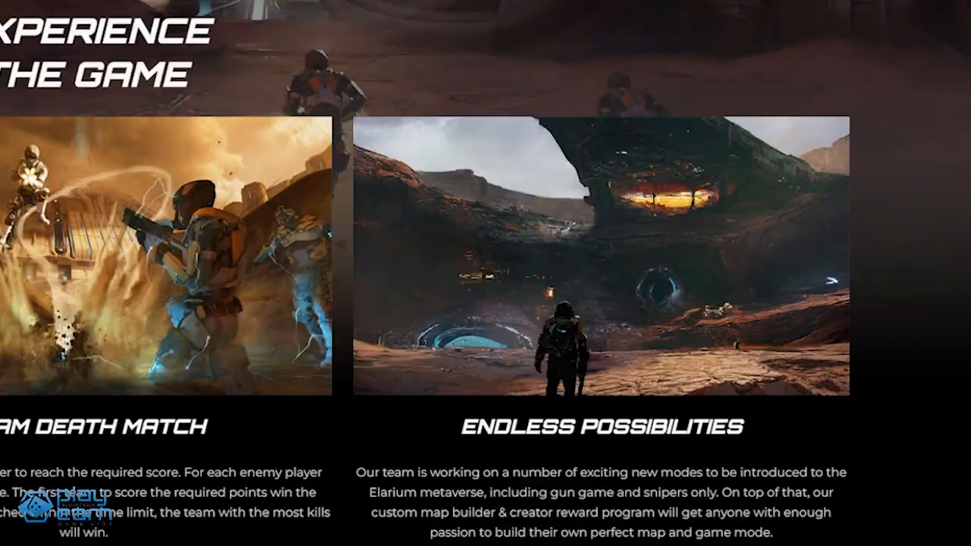
scroll(up, 3)
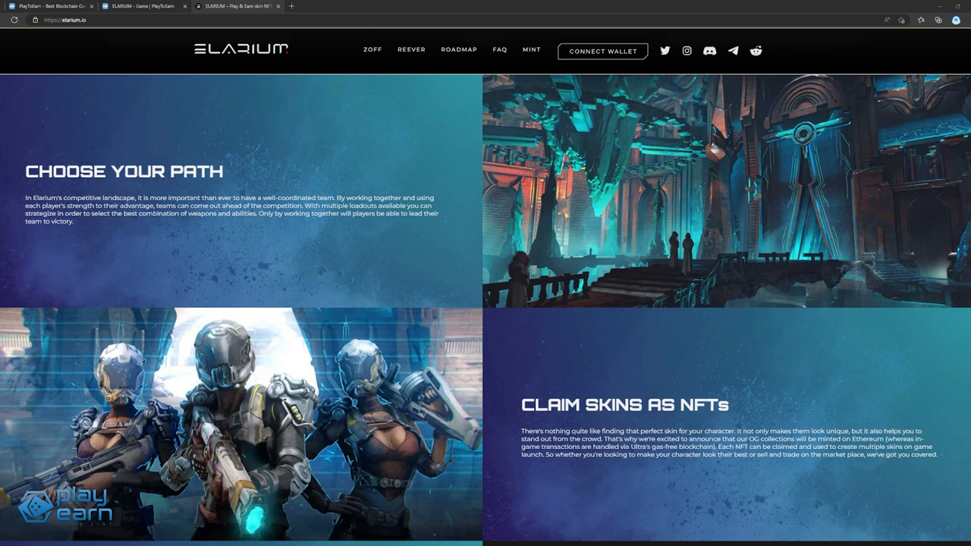
scroll(down, 3)
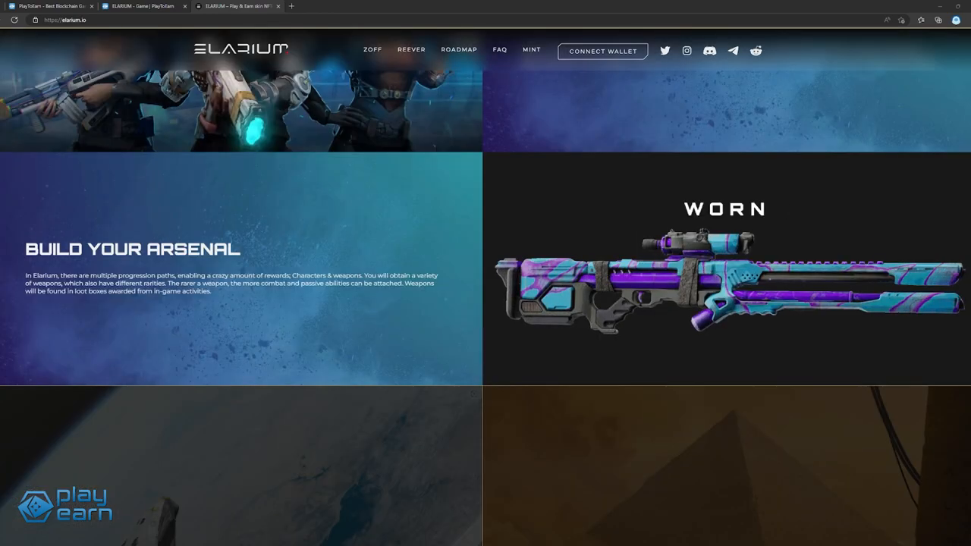
click(459, 49)
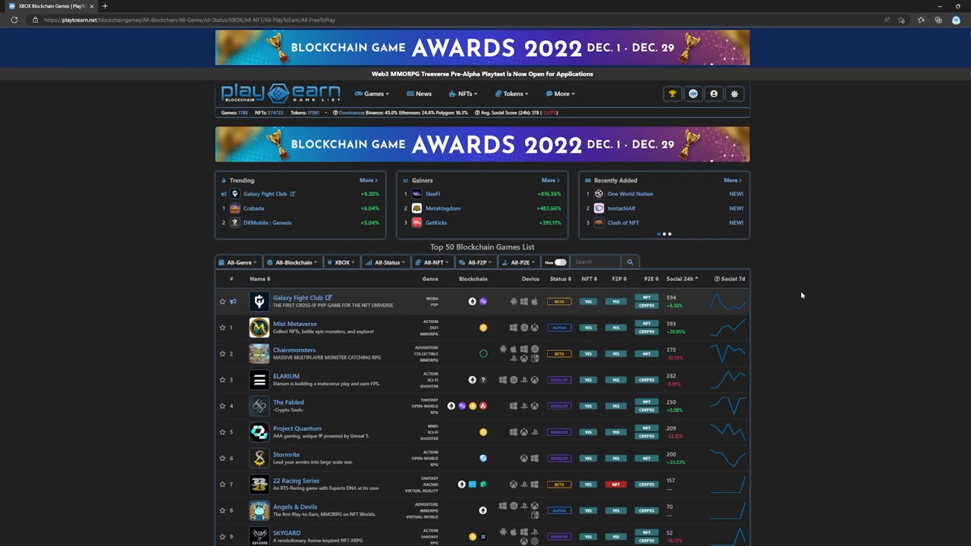
mouse_move(803, 292)
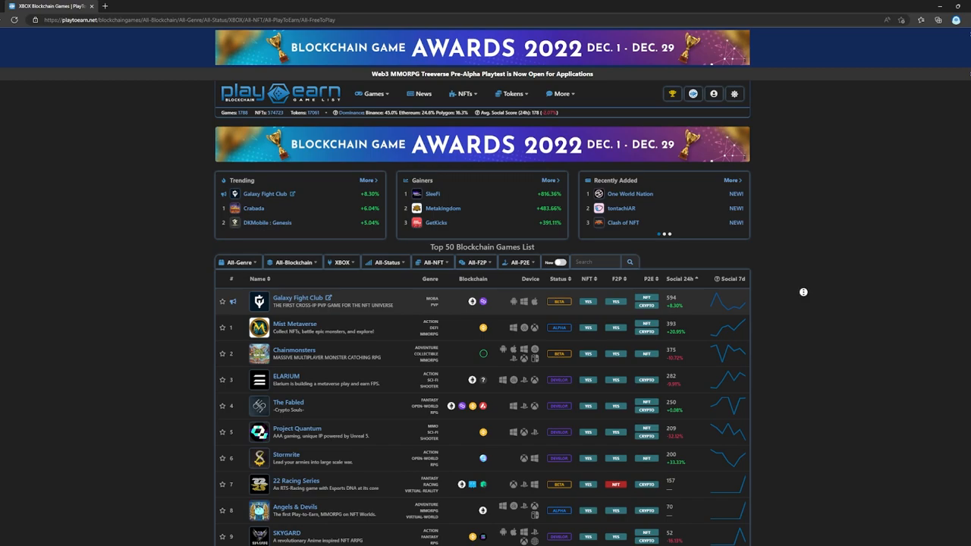
scroll(down, 3)
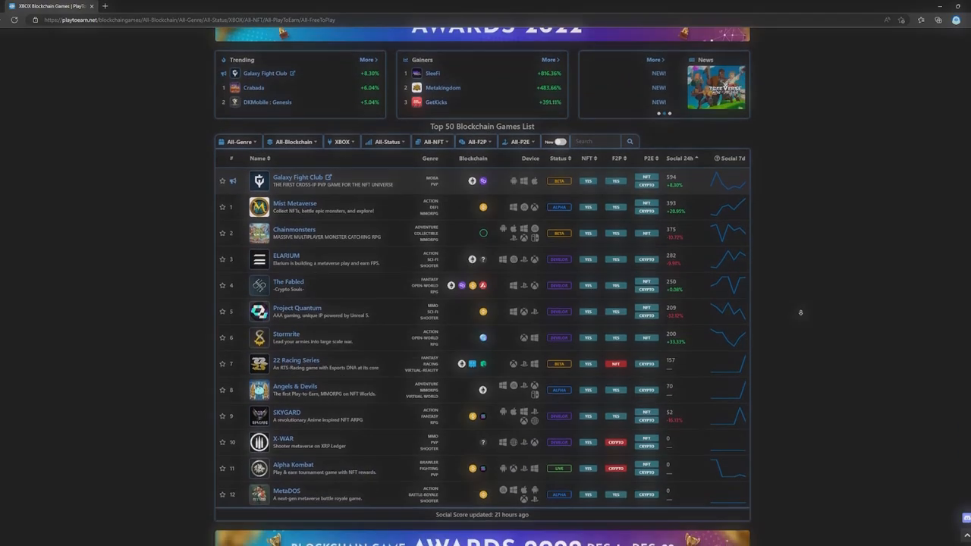